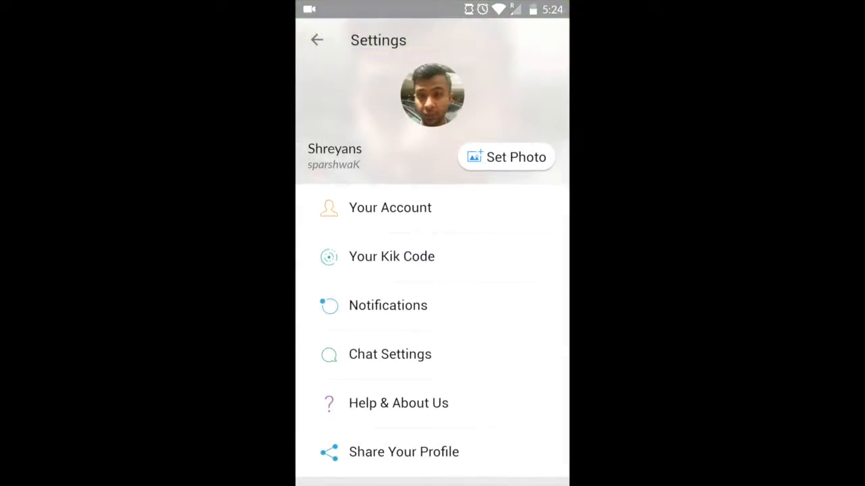
Step: Open the Botsworth chat, which asks whether to log in to the Bot Dashboard
click(392, 257)
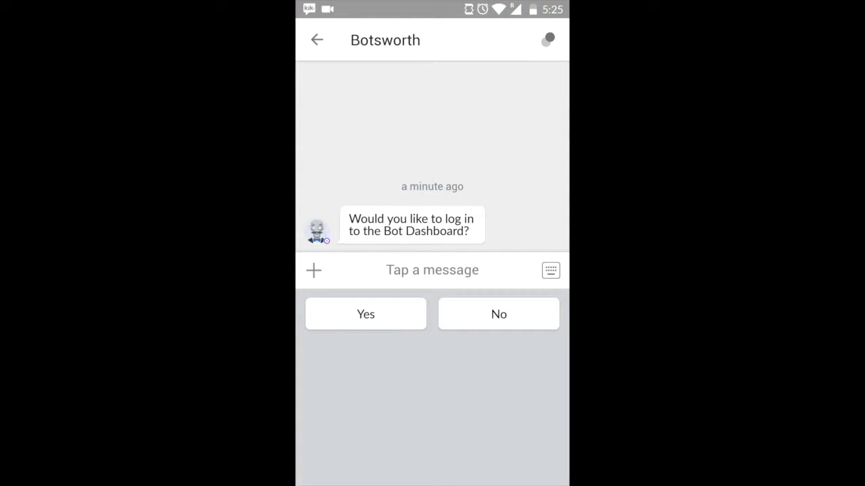
Step: Answer Botsworth, enter Canibot as the bot username and confirm its creation
click(365, 314)
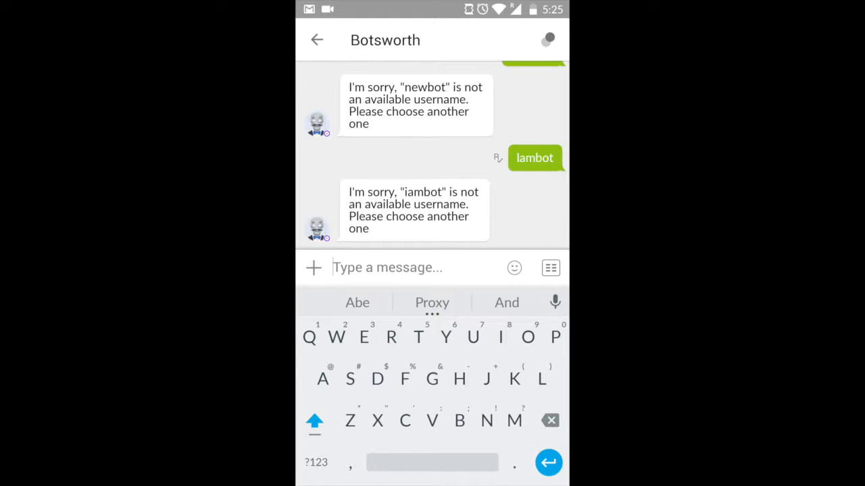
text(Can)
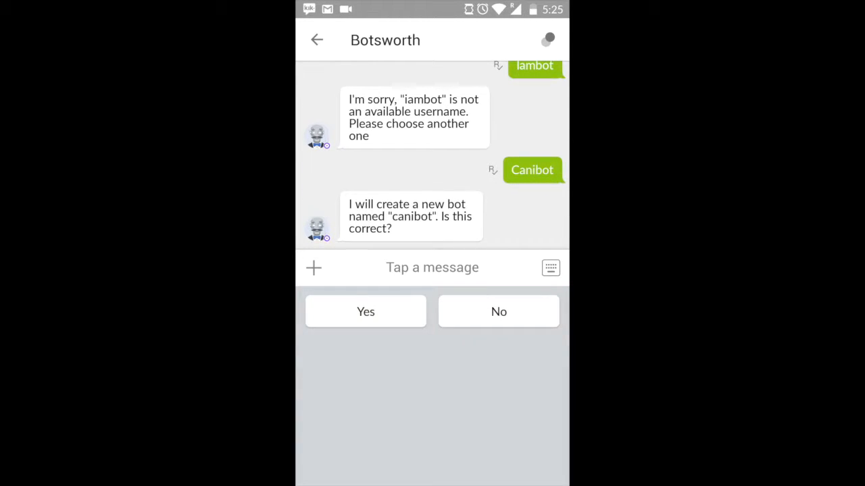
click(365, 311)
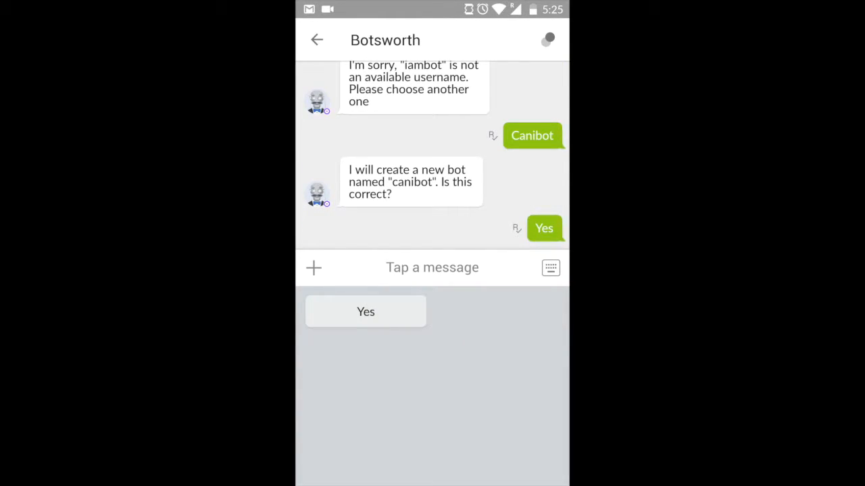
click(365, 311)
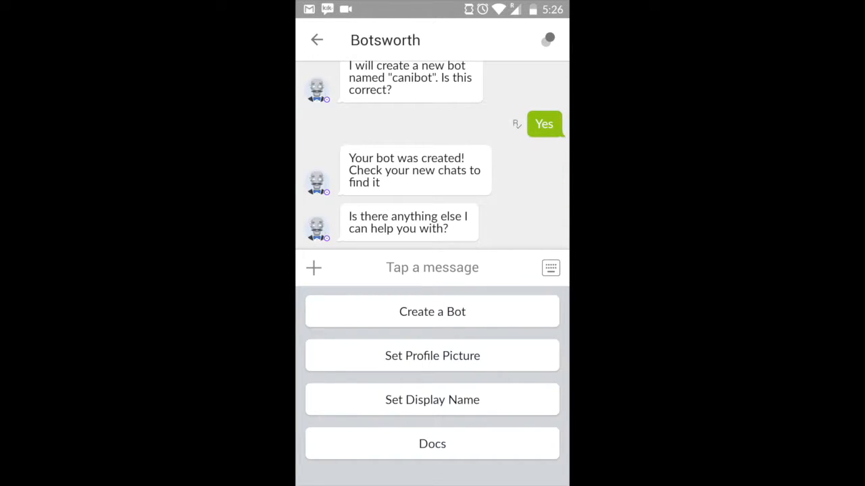
Step: Rename canibot's display name to Canibot via Botsworth and return to the chat list
click(432, 400)
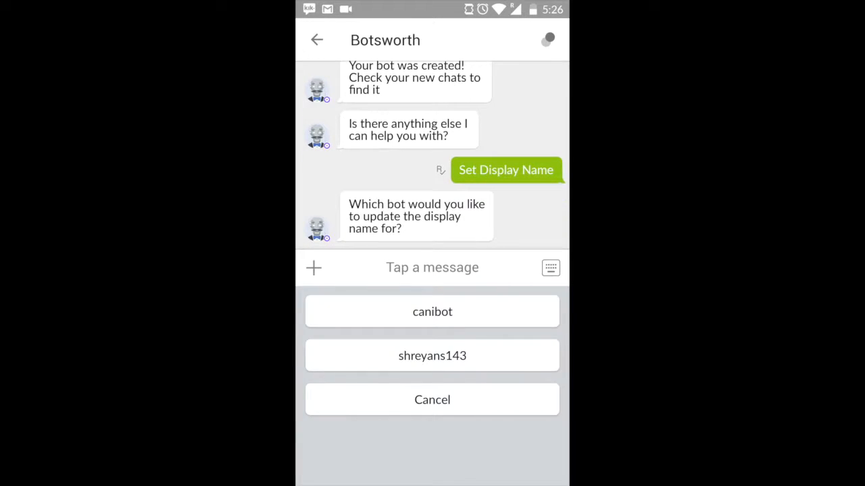
click(433, 311)
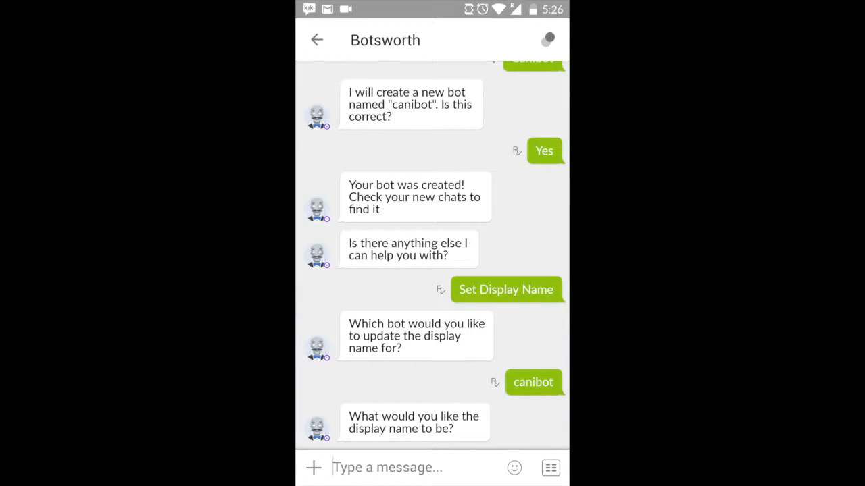
click(387, 467)
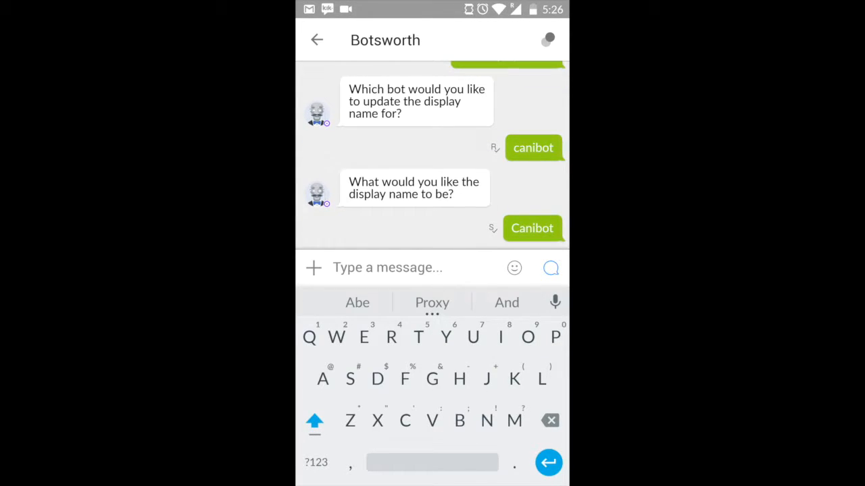
click(548, 462)
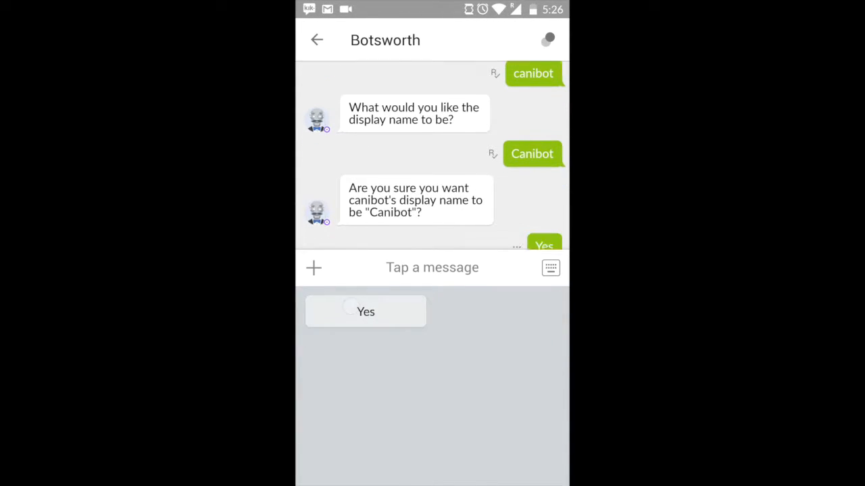
click(365, 311)
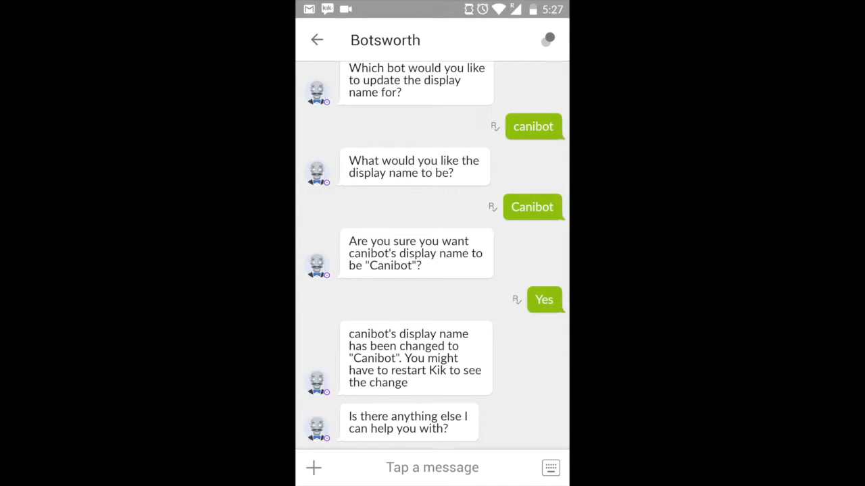
click(316, 39)
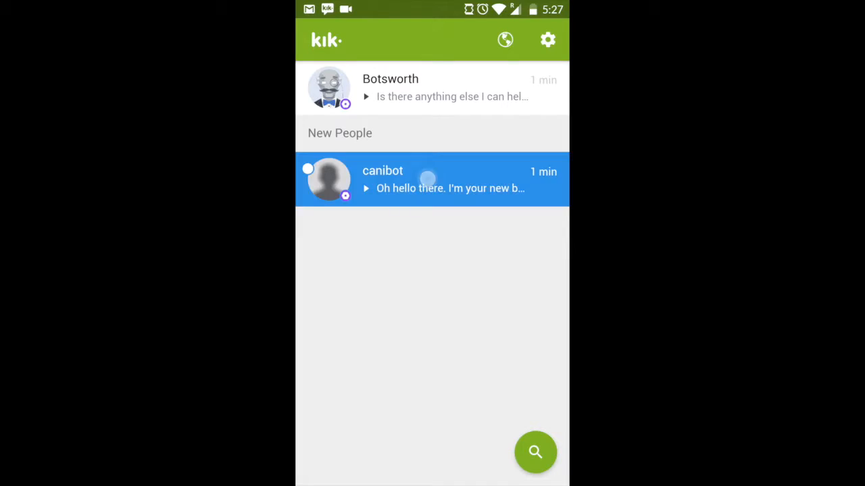
Step: Open the canibot chat and send it 'Hi' to see its dev.kik.com setup greeting
click(432, 178)
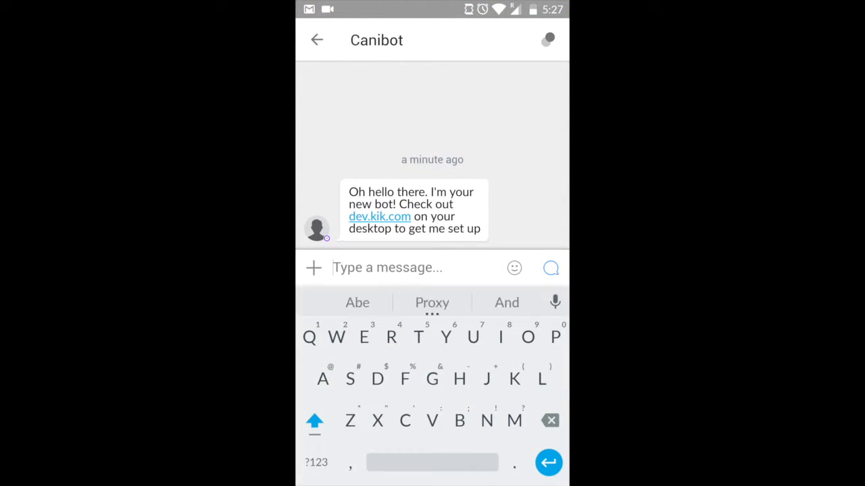
text(Hi)
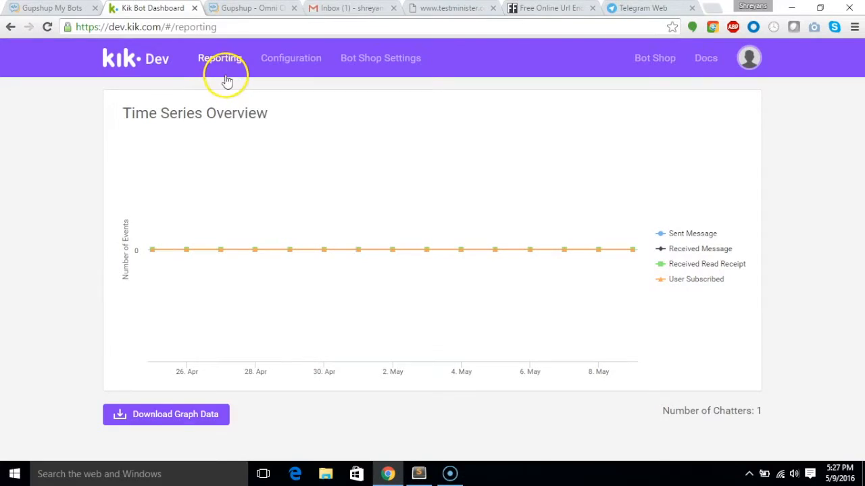
Step: Select and copy the bot's API key from the Configuration page
click(290, 57)
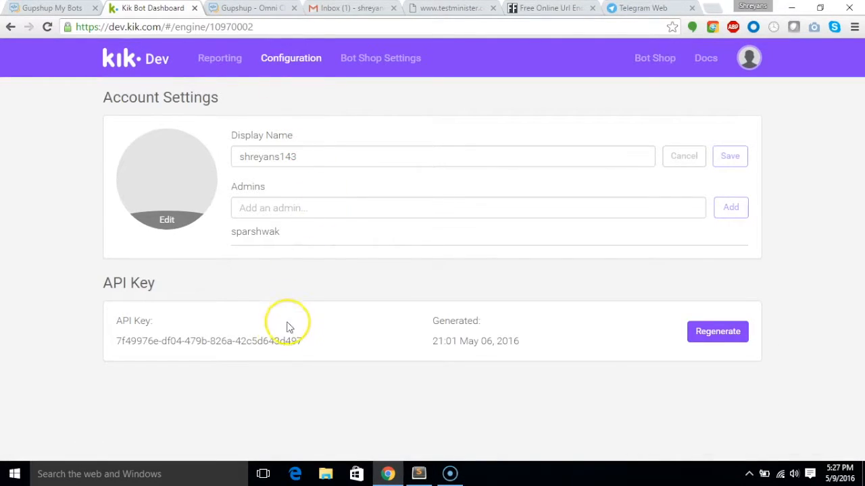
double_click(209, 340)
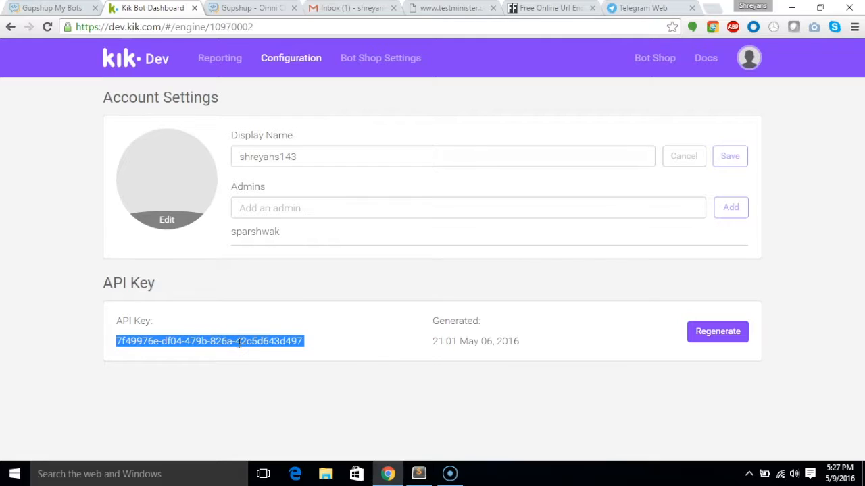
right_click(241, 341)
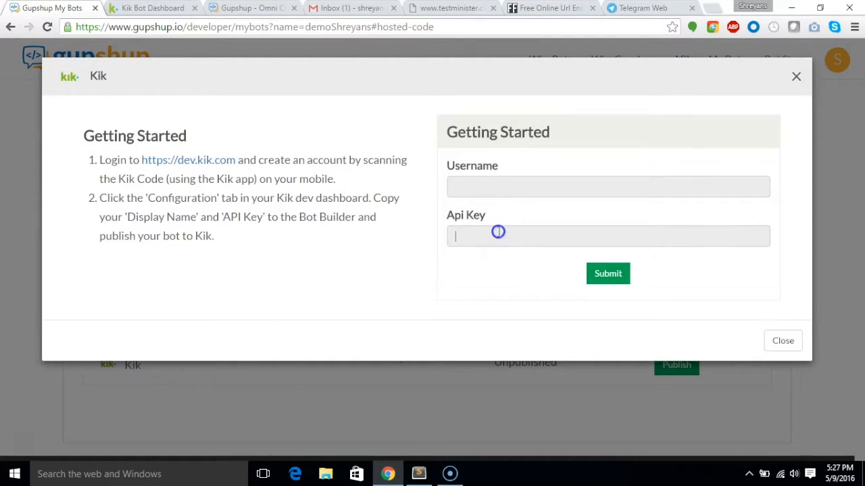
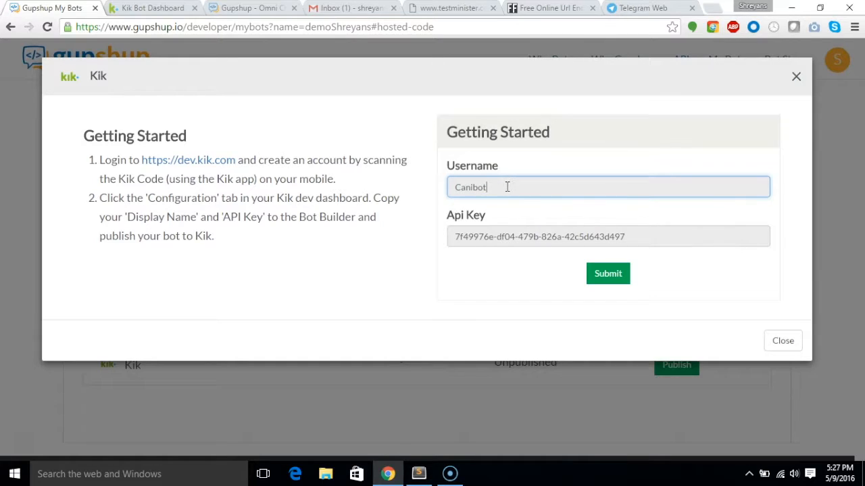
Step: Enter username Canibot and the pasted API key in Gupshup's Kik setup and submit
click(608, 273)
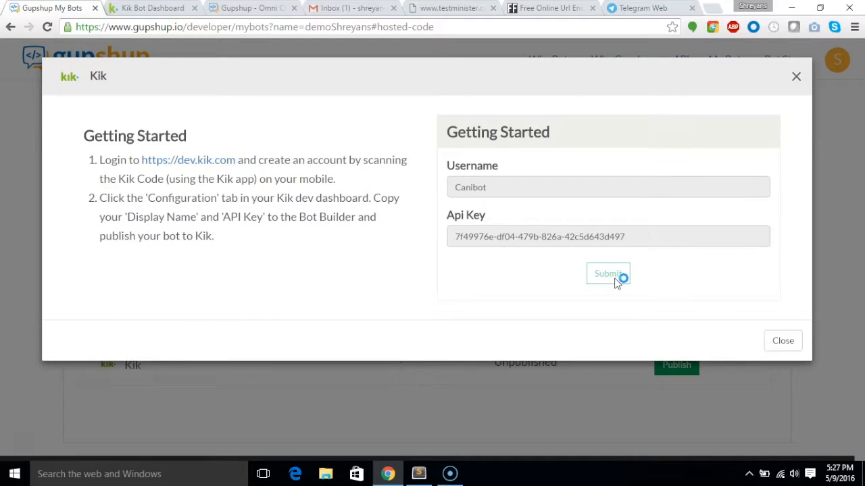
click(608, 273)
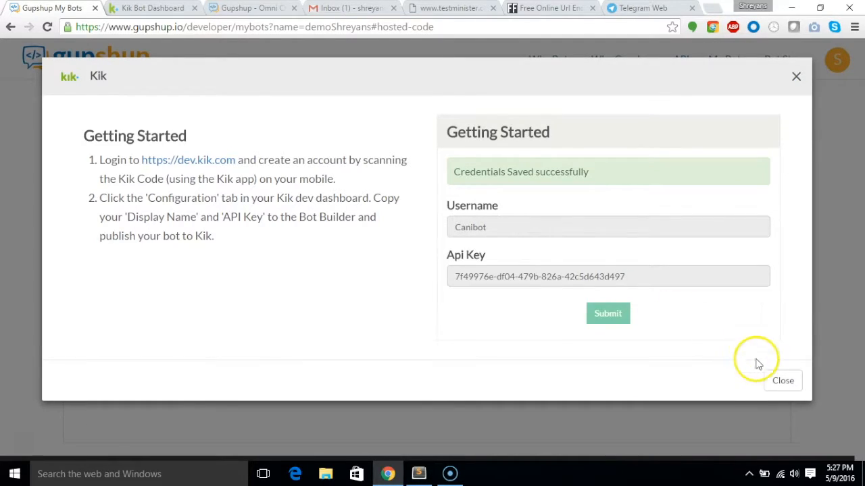
click(782, 382)
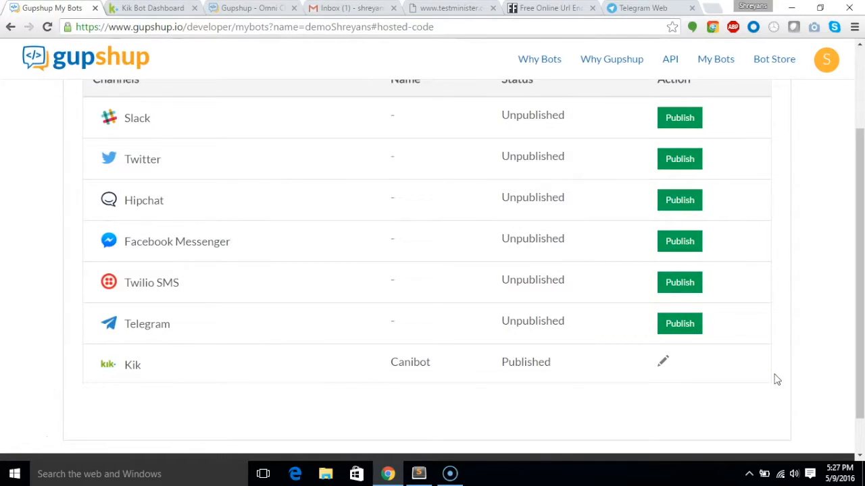